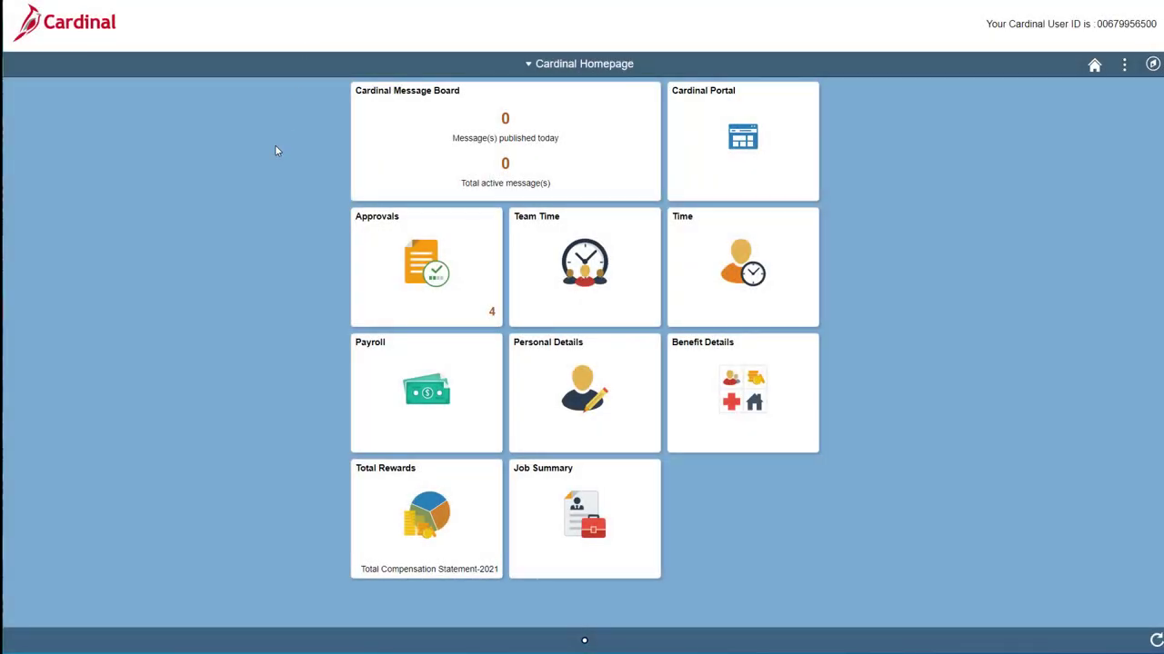
mouse_move(218, 255)
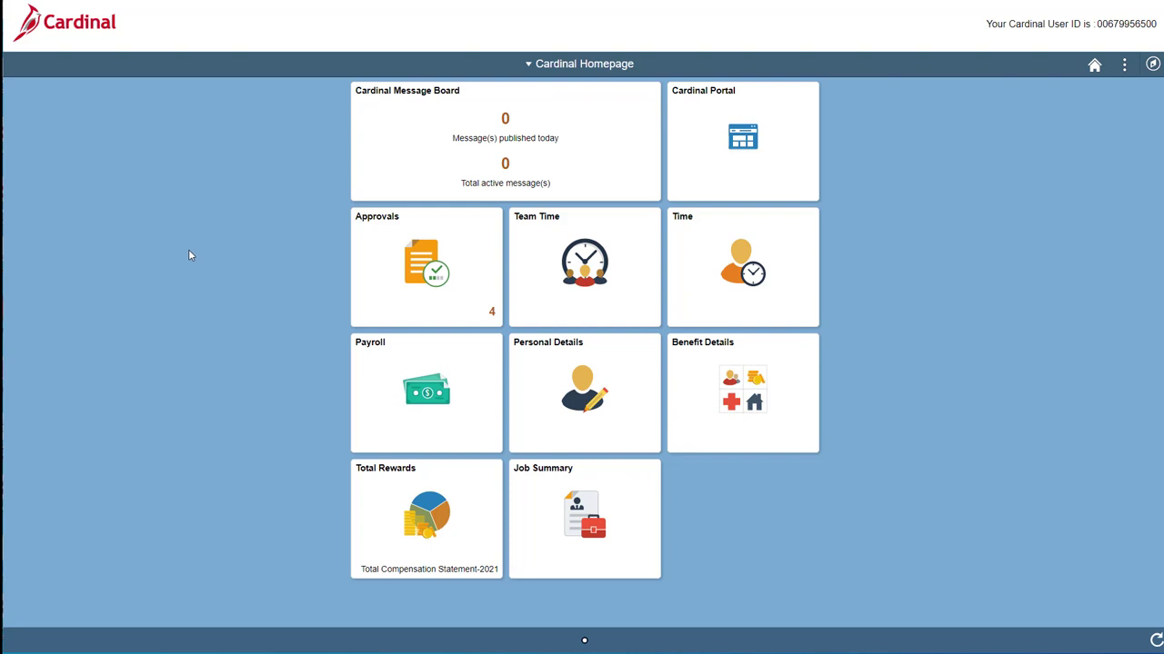
mouse_move(189, 258)
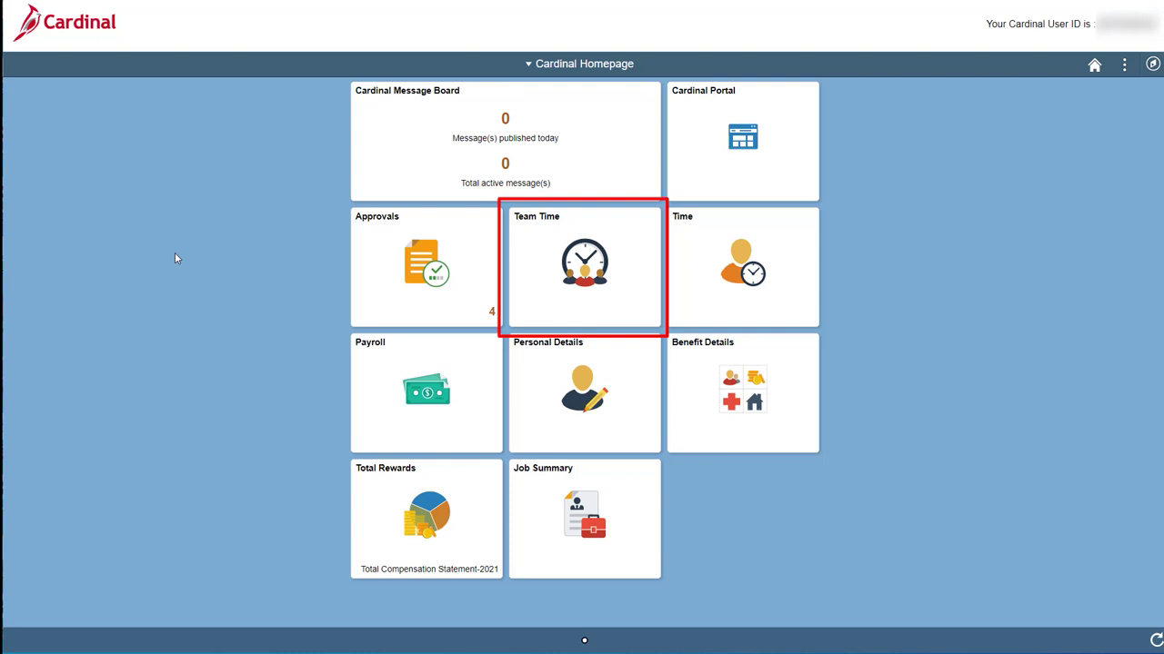
mouse_move(549, 269)
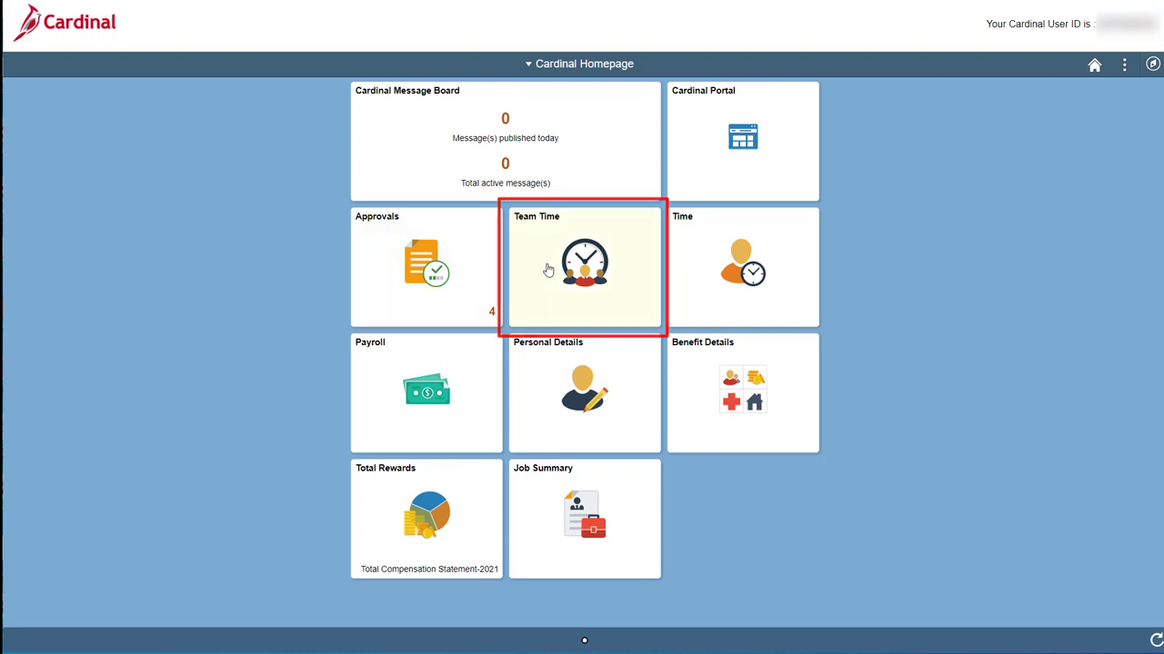
- Launch Team Time to reach the Timesheet Summary page with empty Employee Selection Criteria
click(583, 265)
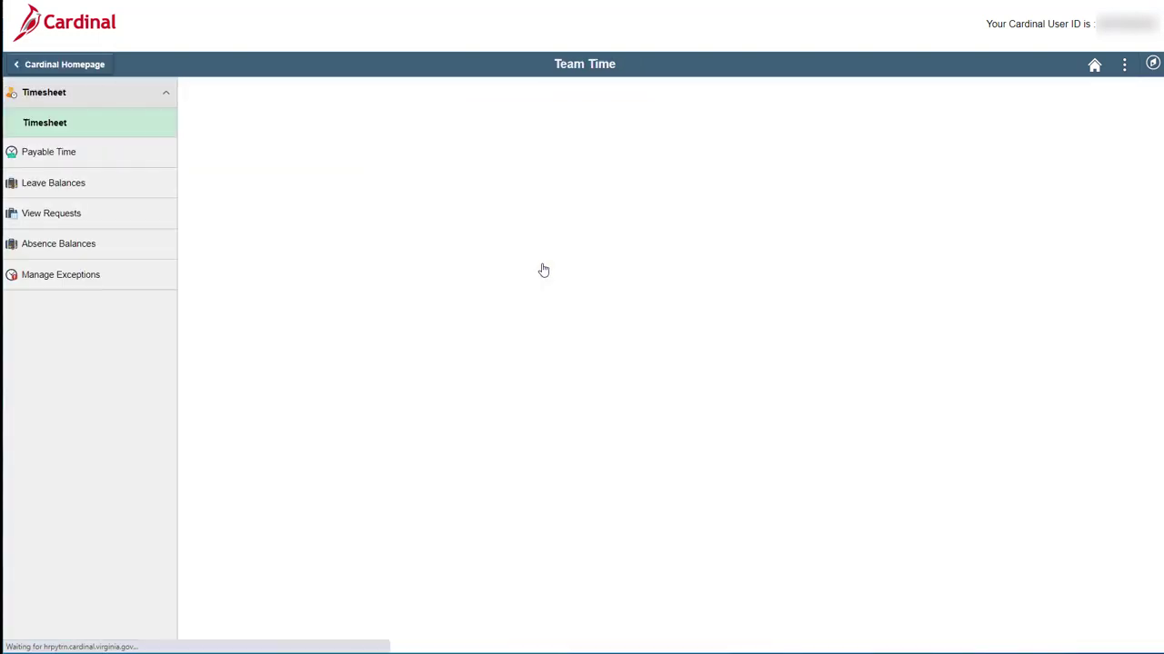
click(43, 122)
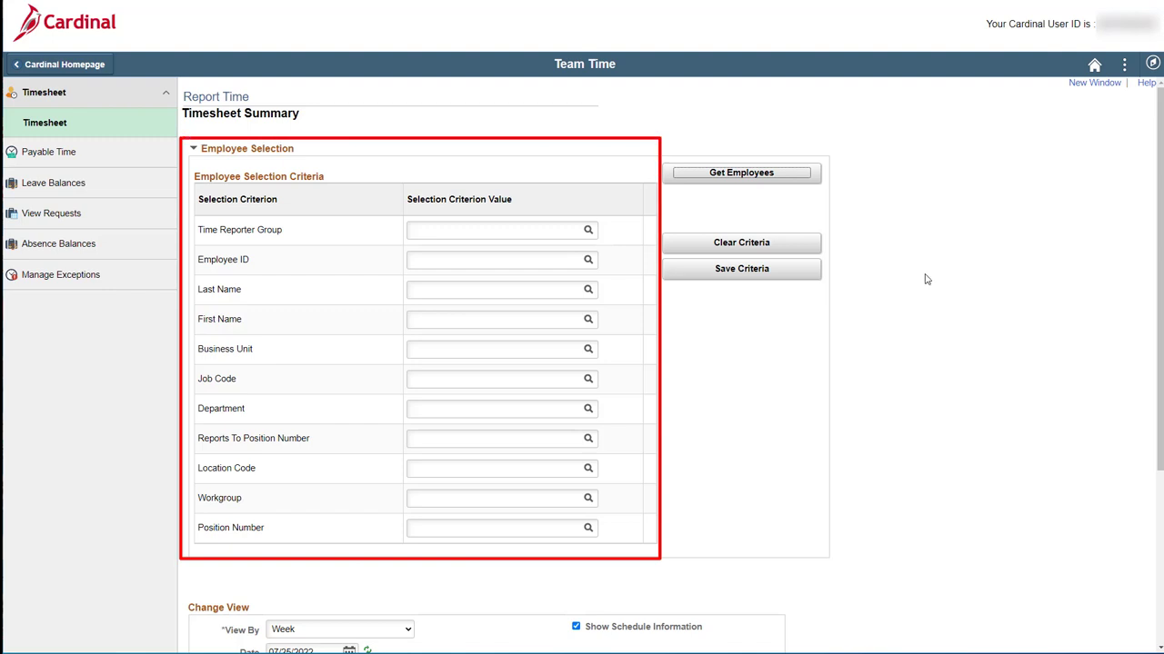
mouse_move(918, 272)
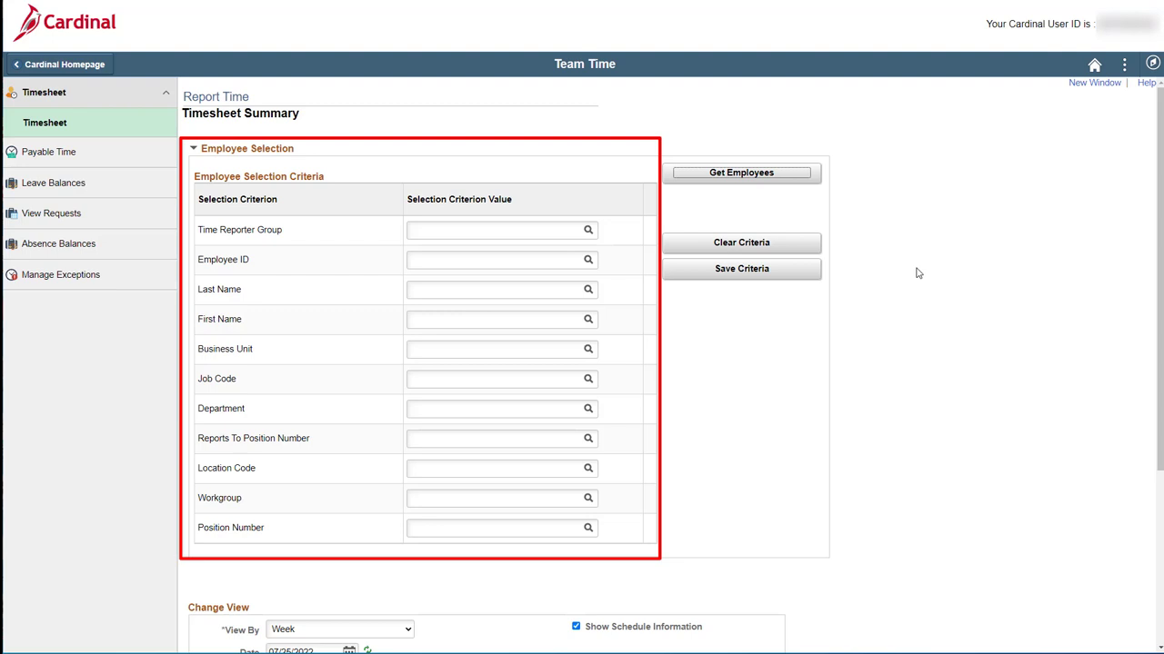
mouse_move(913, 274)
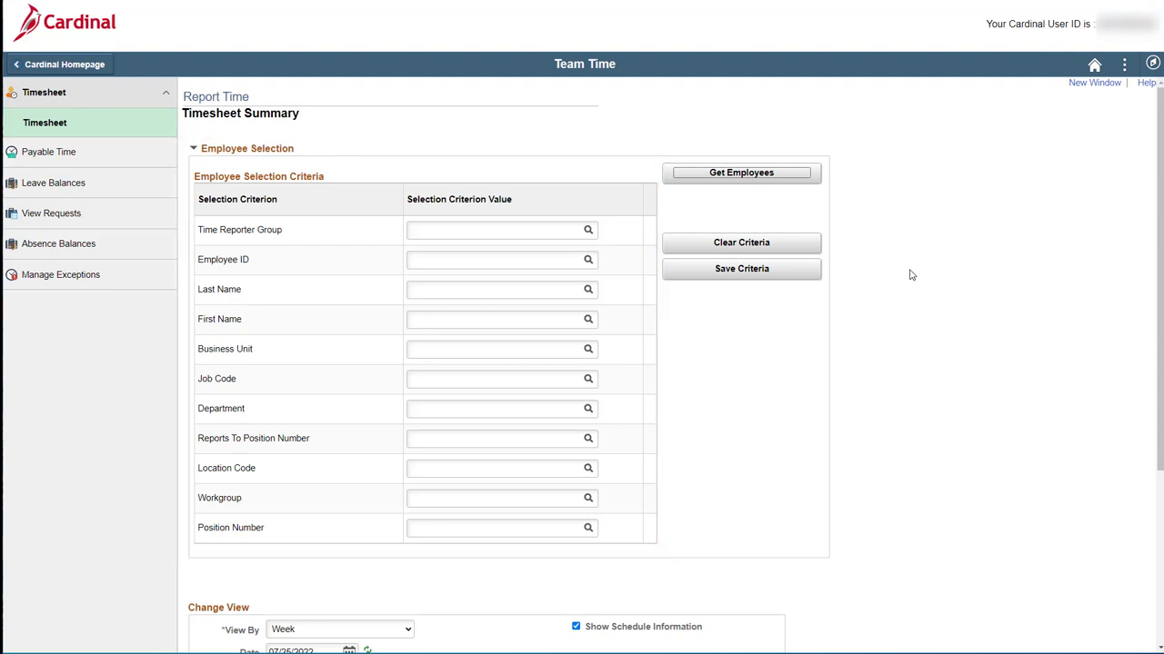
mouse_move(906, 275)
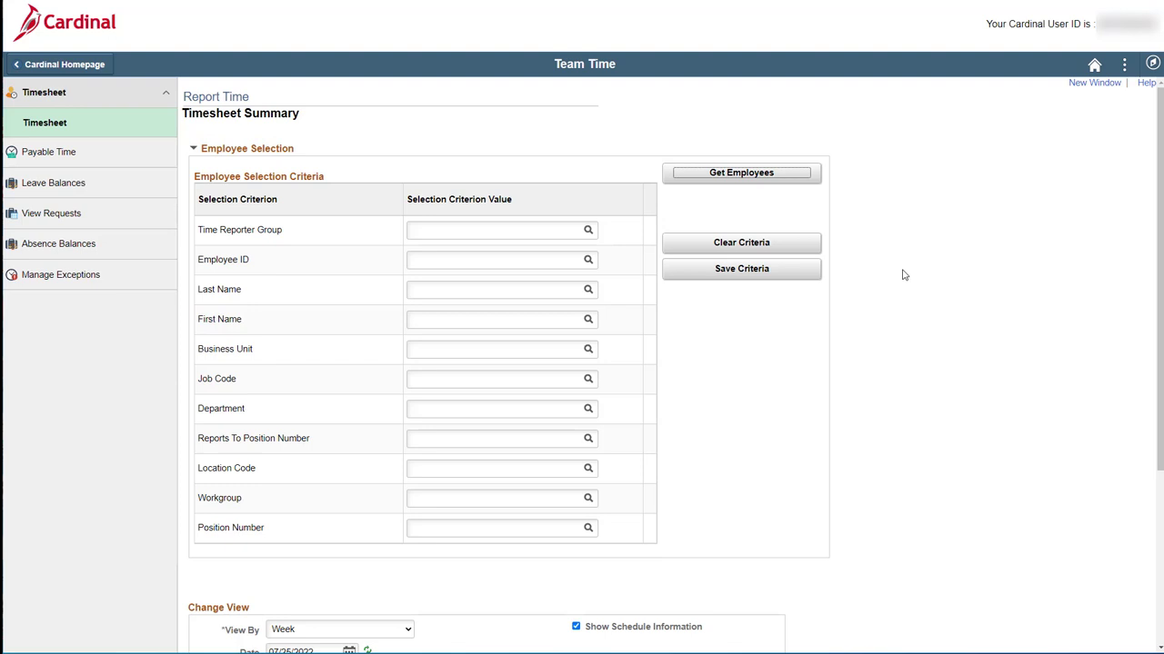
click(742, 172)
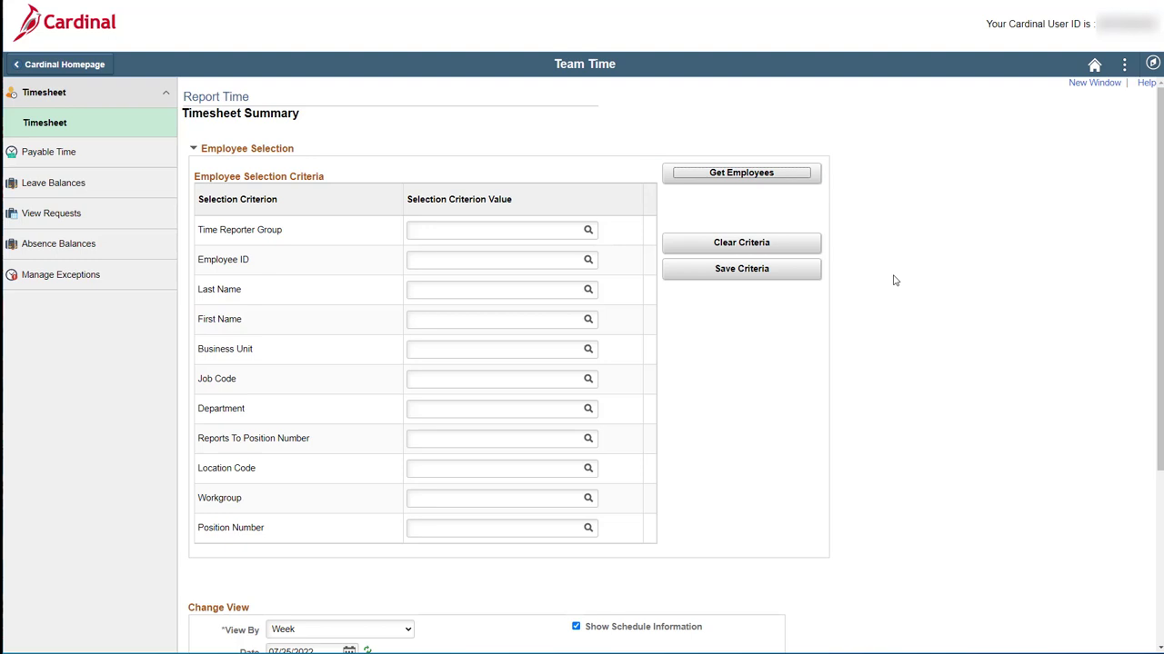
- Enter the Reports To Position Number and retrieve the seven team employees for 07/25–07/31/2022
click(500, 438)
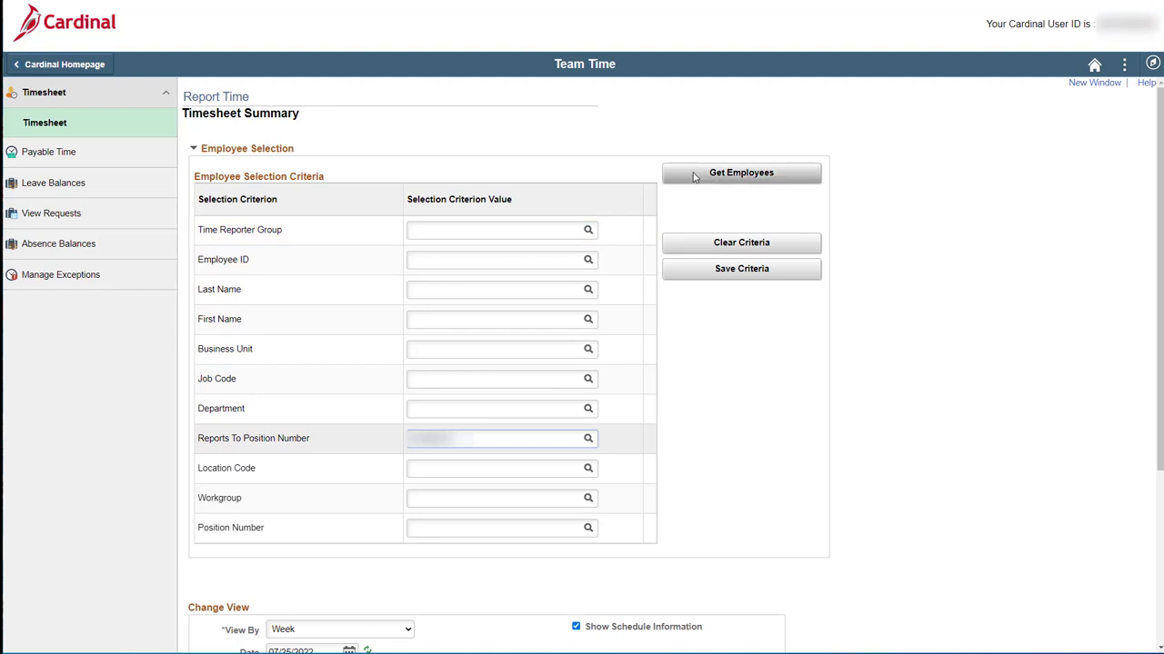
click(742, 173)
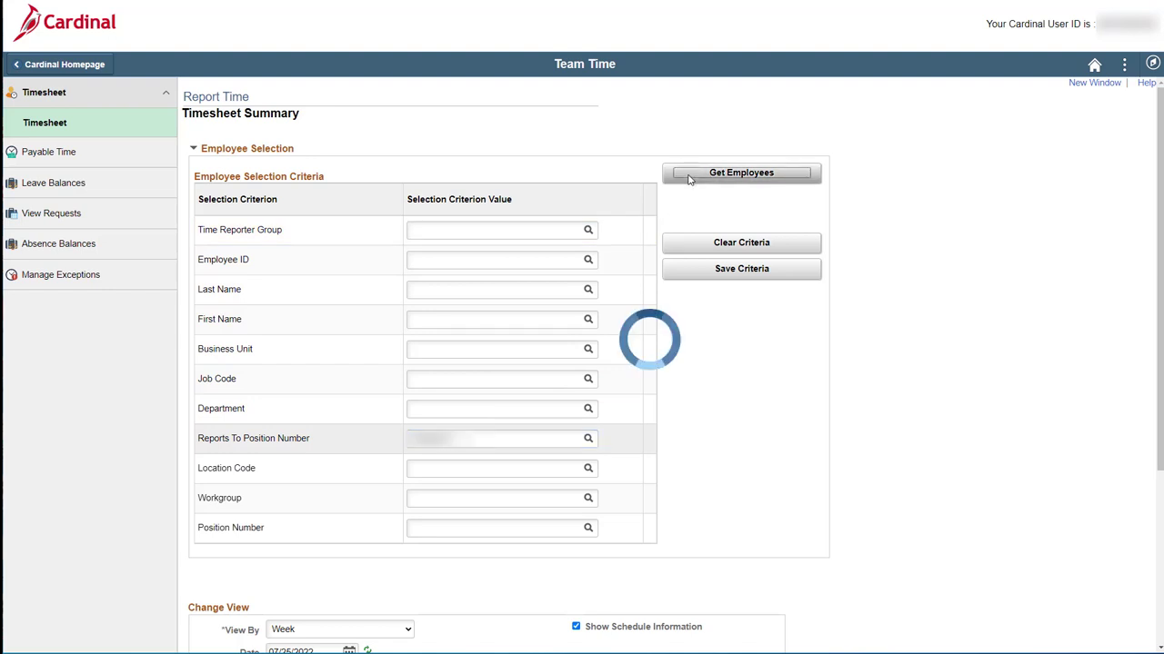
click(740, 173)
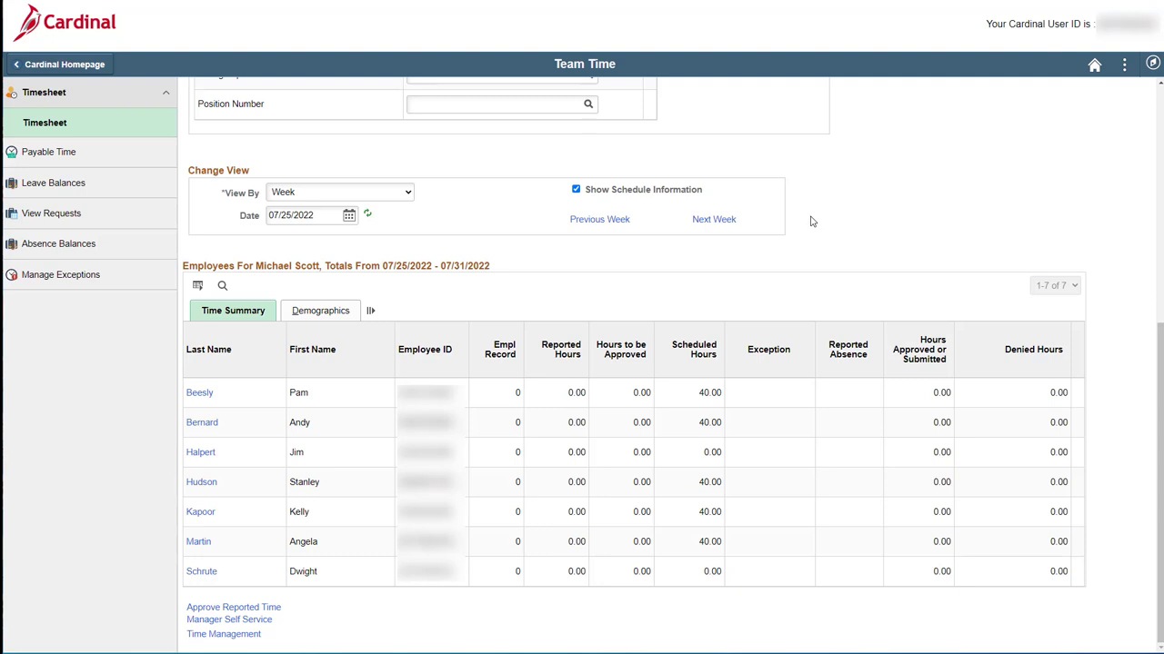
mouse_move(805, 220)
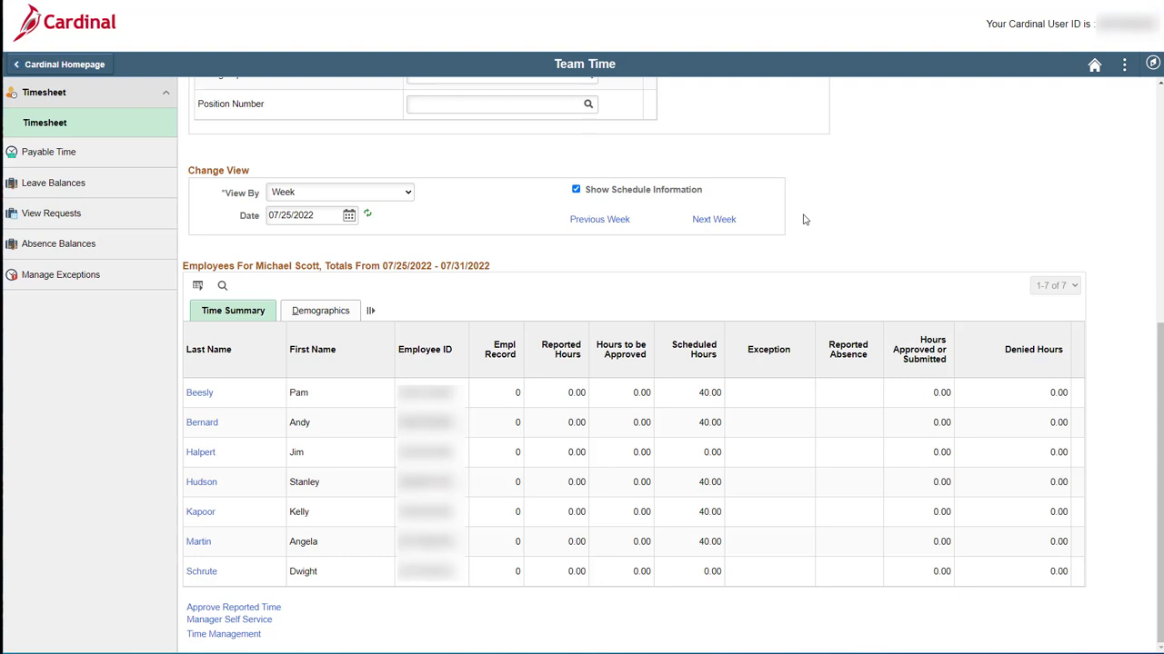
mouse_move(800, 218)
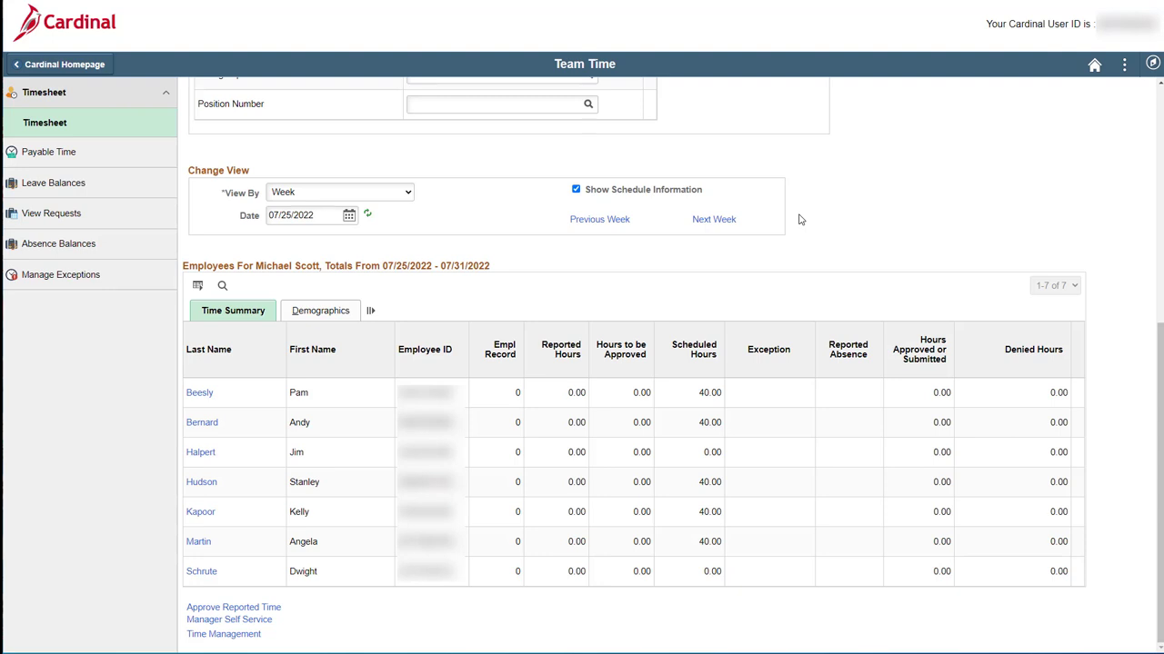
mouse_move(800, 218)
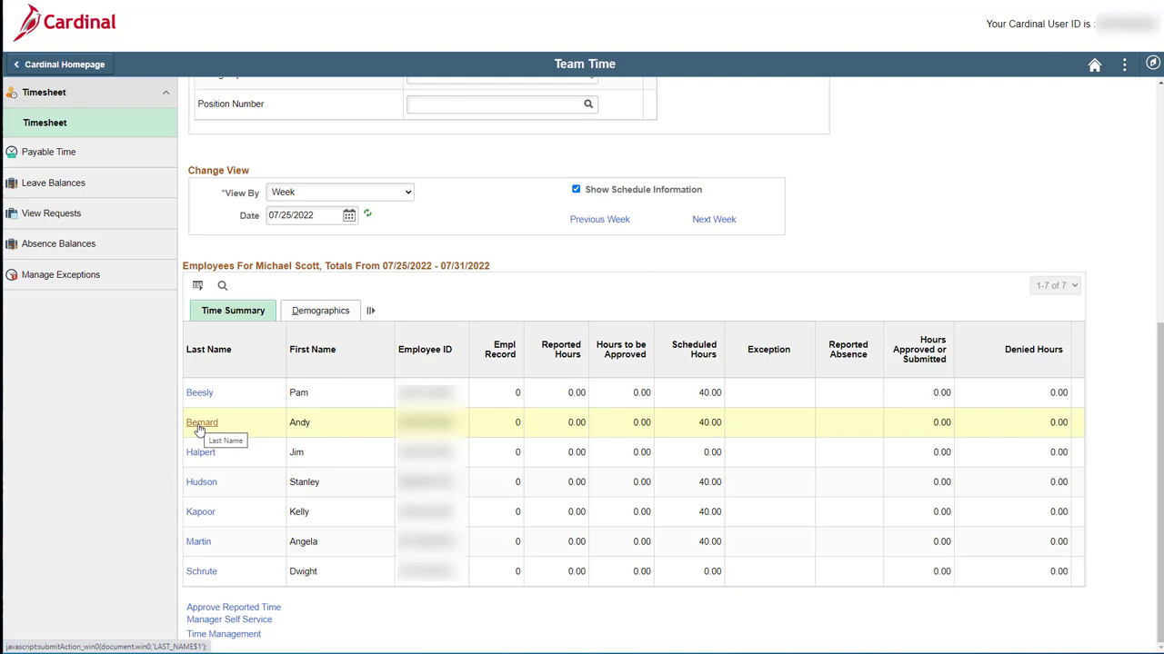
- Bring up Andy Bernard's blank weekly timesheet for 7/25 through 7/31 from the team list
click(200, 422)
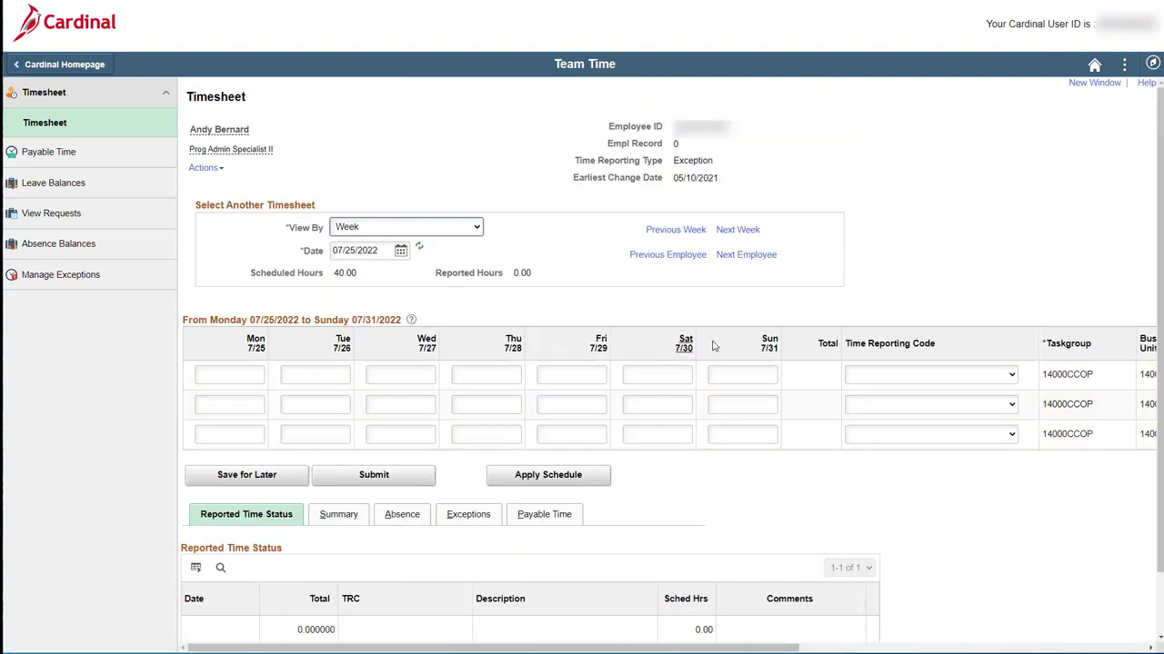
mouse_move(930, 278)
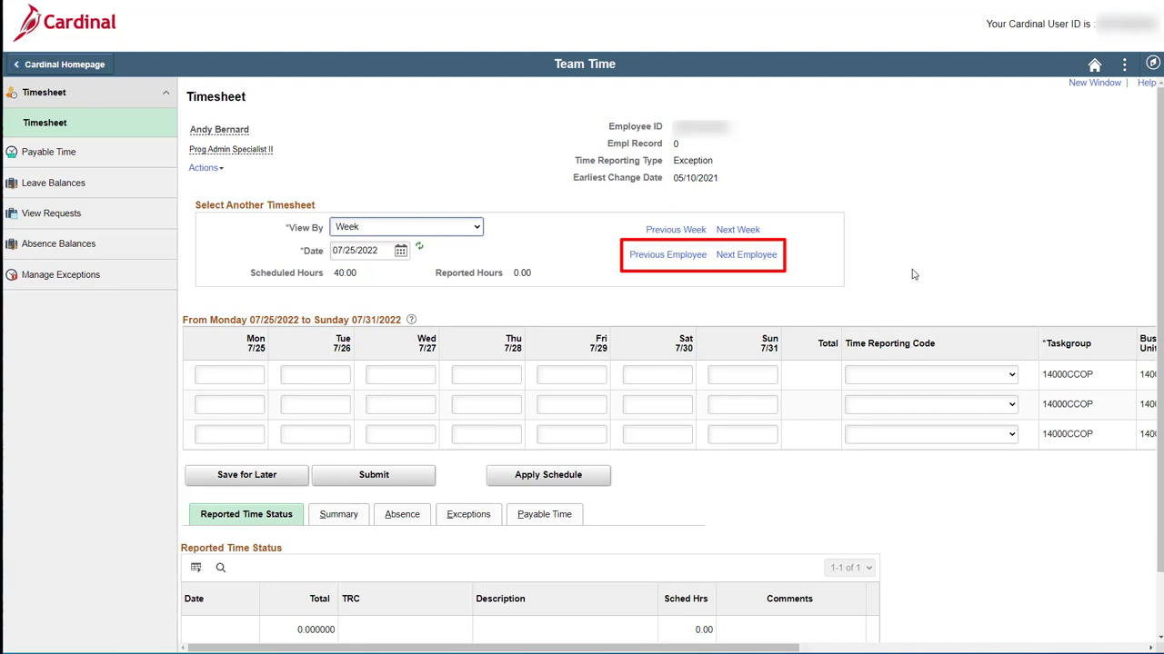
mouse_move(913, 272)
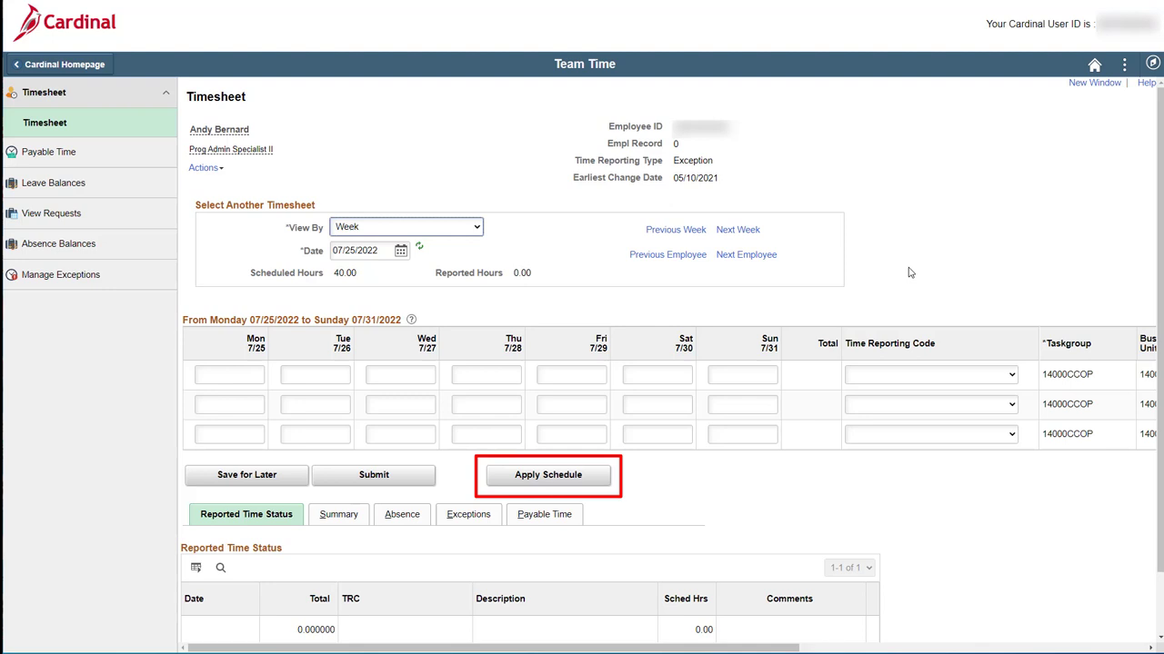
mouse_move(589, 471)
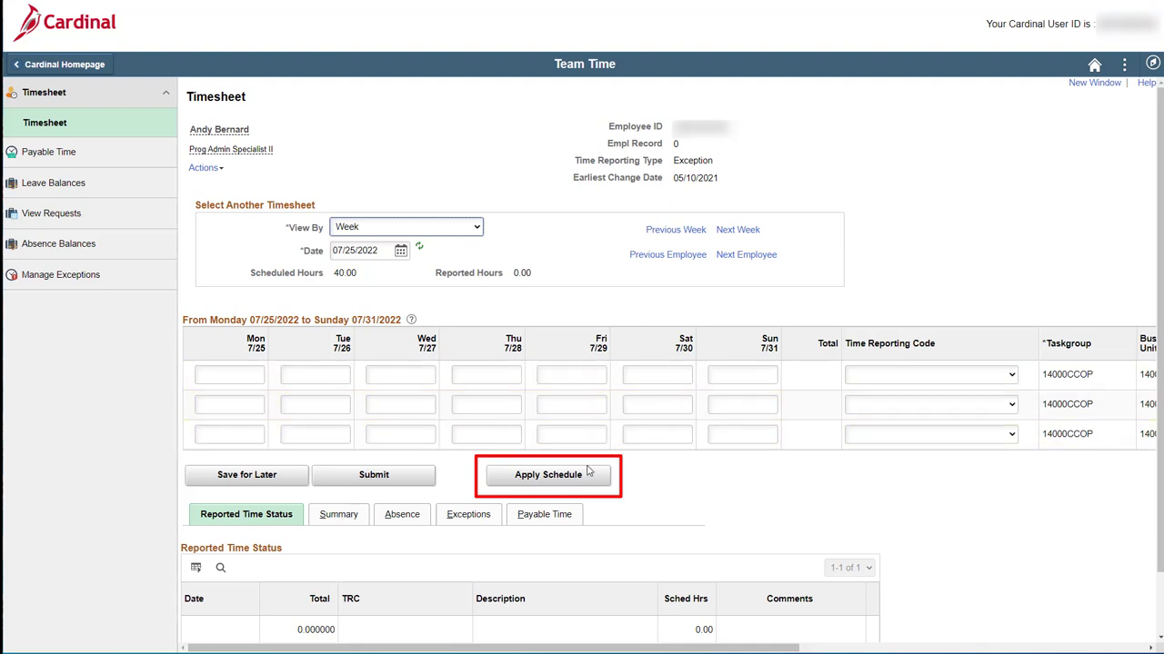
- Apply Schedule so Andy Bernard gets 10.00 hours Monday 7/25 through Thursday 7/28
click(549, 475)
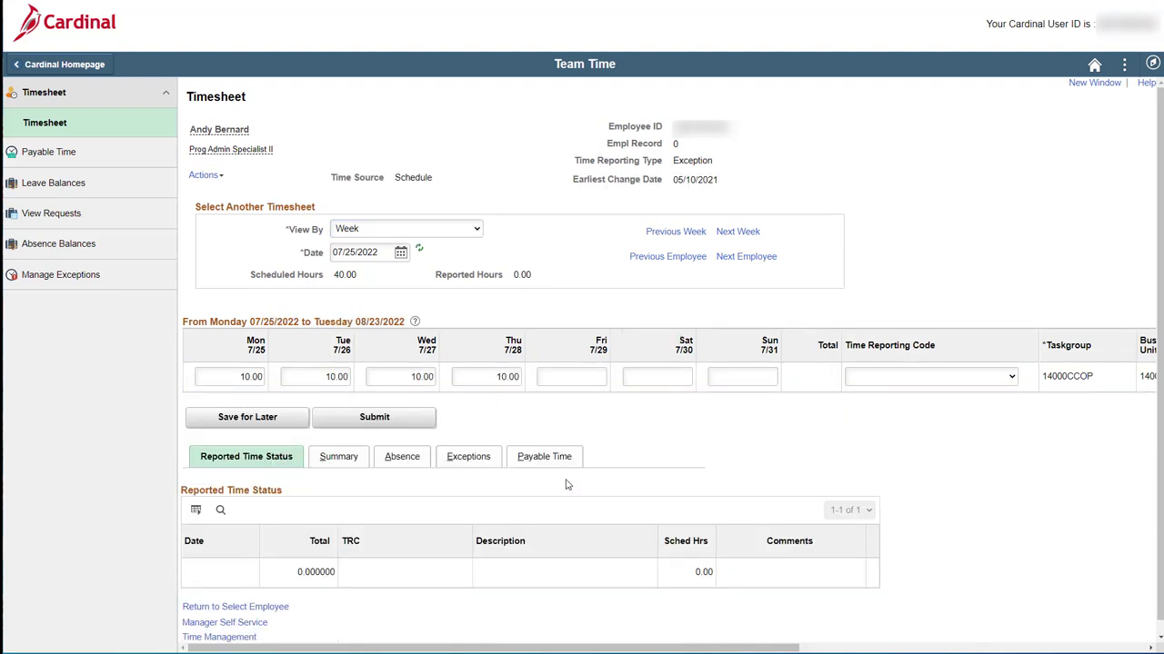
mouse_move(642, 426)
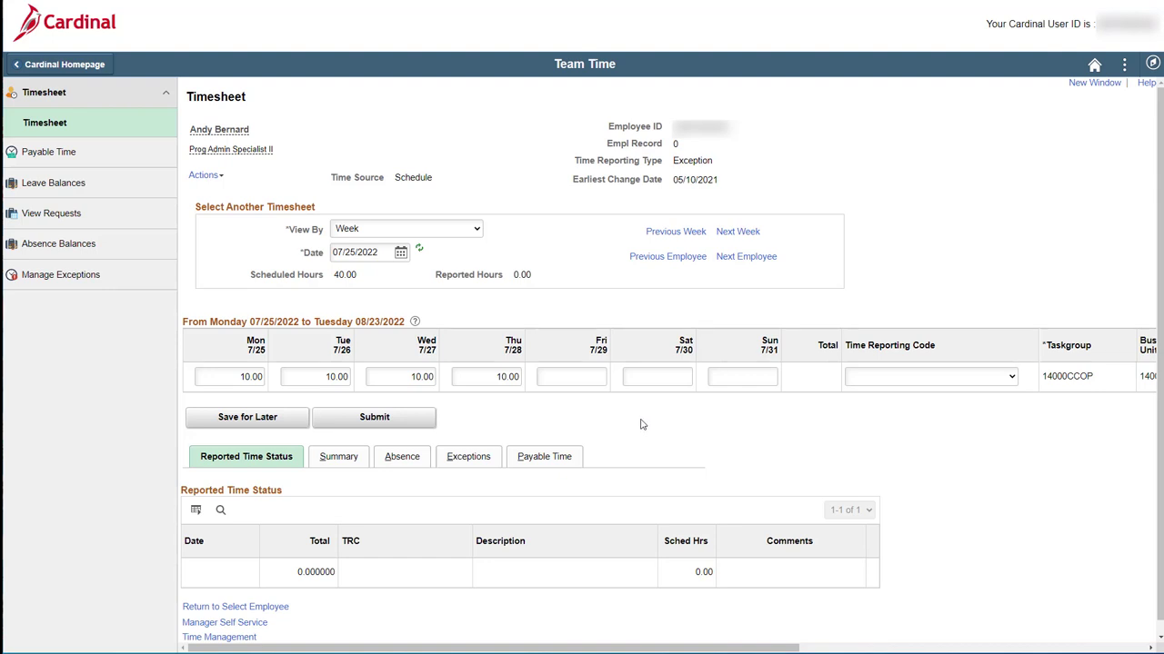
mouse_move(636, 426)
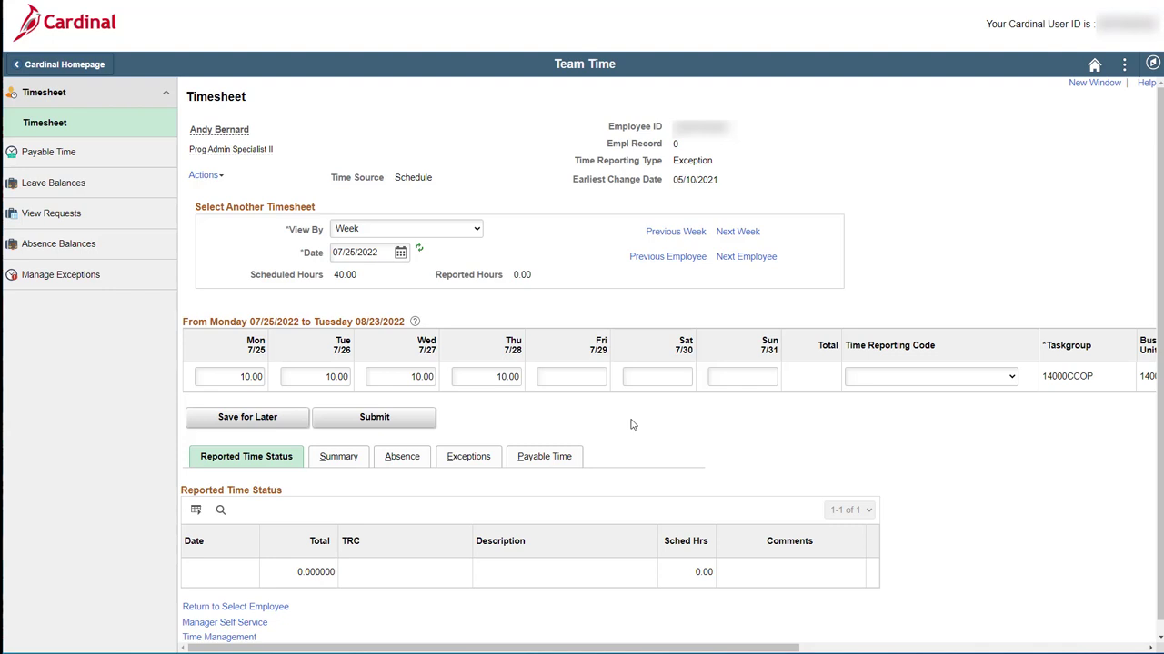
mouse_move(629, 425)
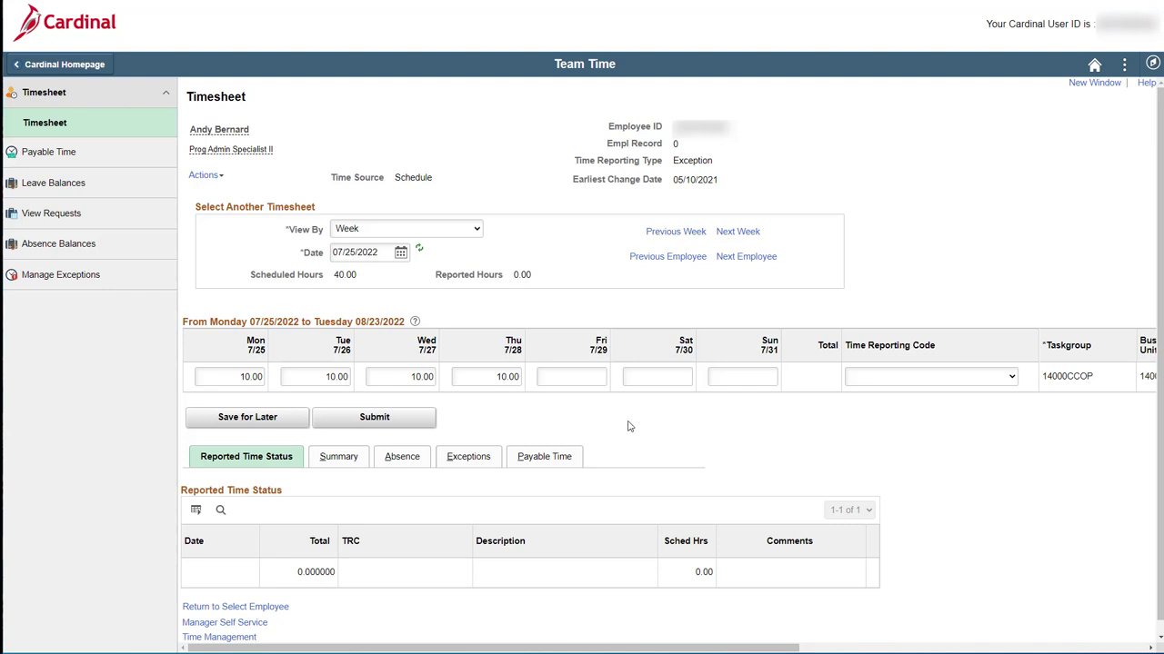
mouse_move(625, 427)
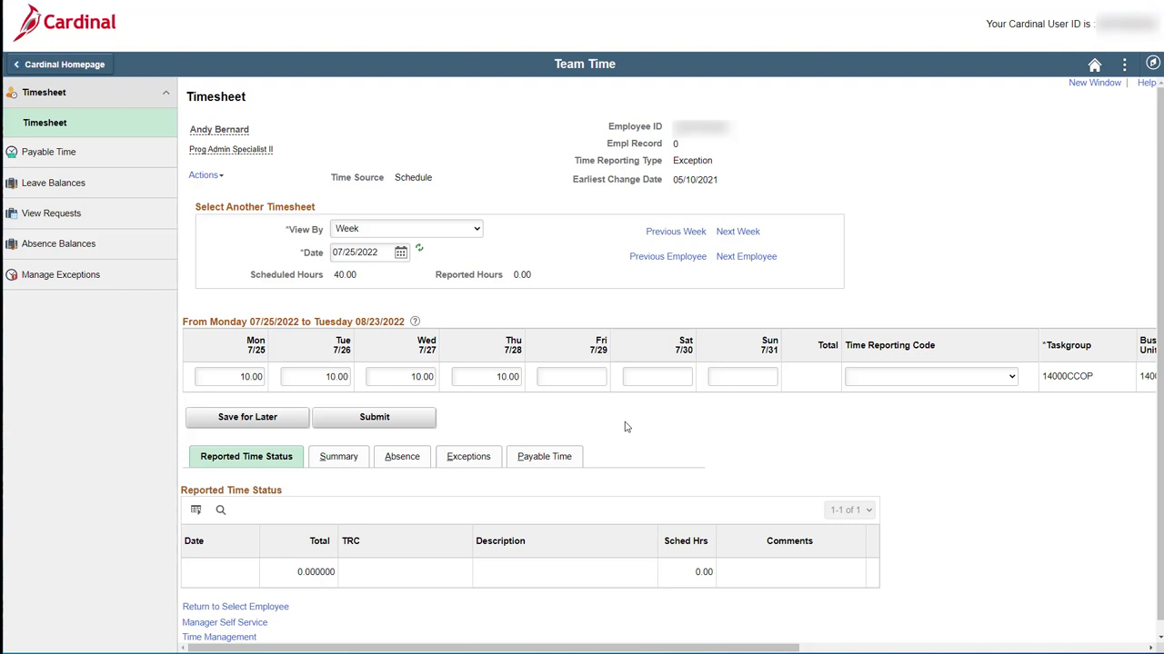
mouse_move(622, 429)
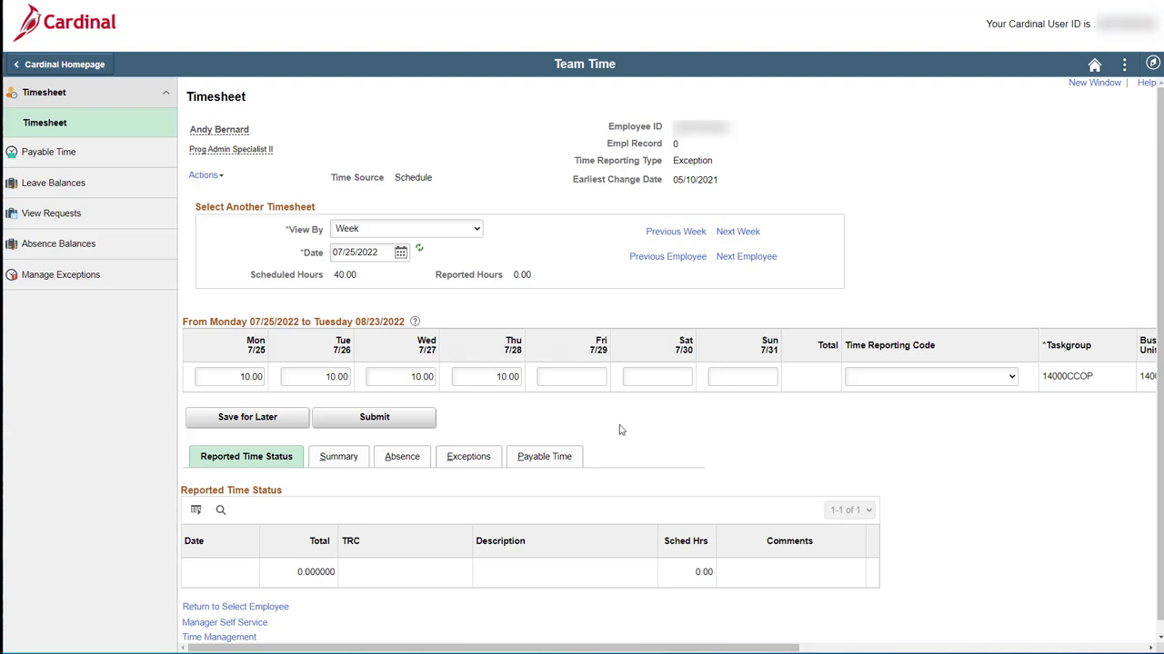